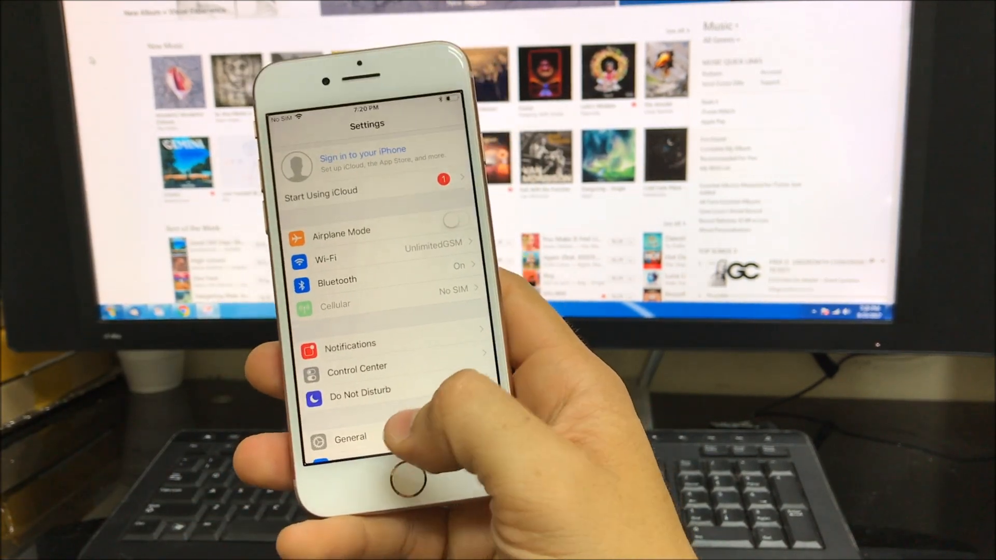
Check Bluetooth is on, go back, then enter the General settings page
click(336, 281)
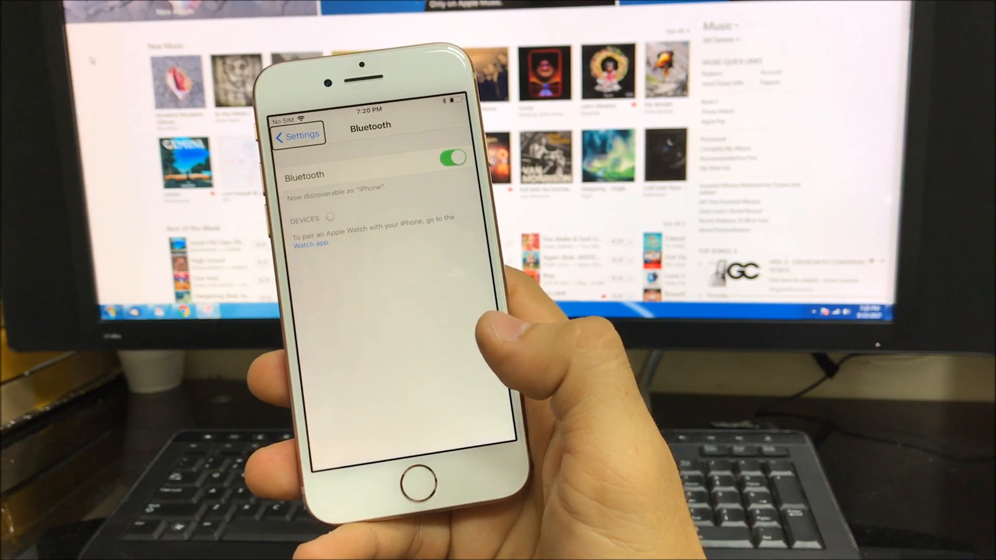
click(295, 135)
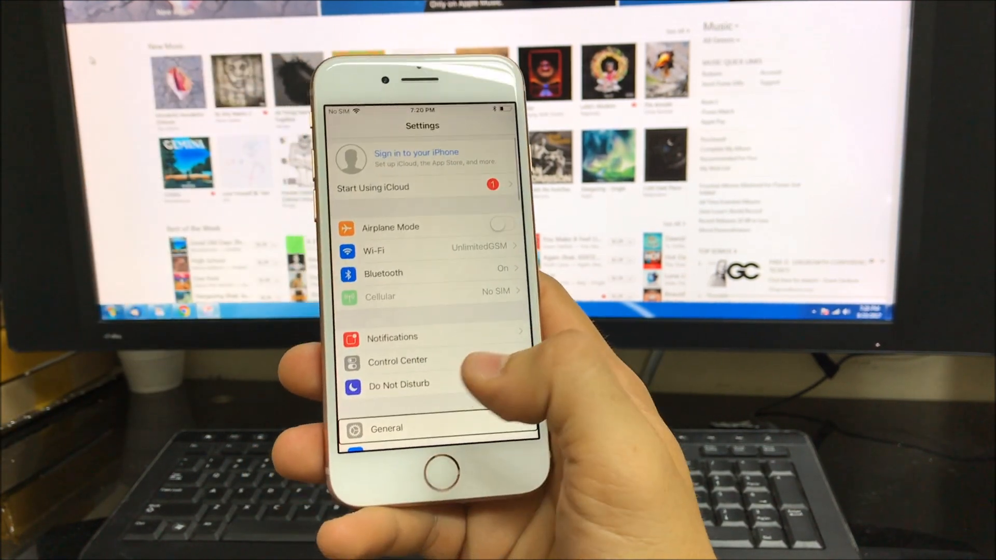
click(386, 429)
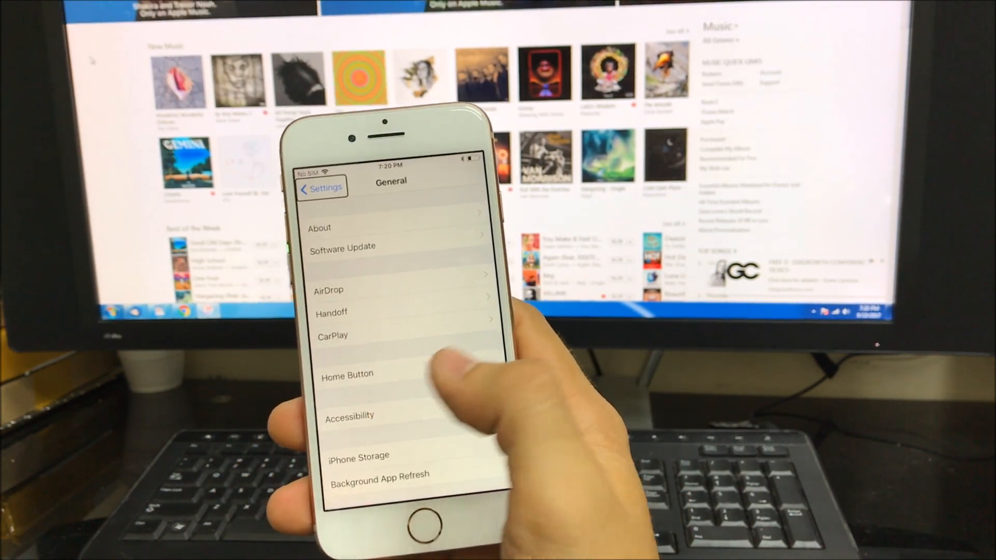
Switch VoiceOver off under Accessibility and return to the home screen
click(350, 416)
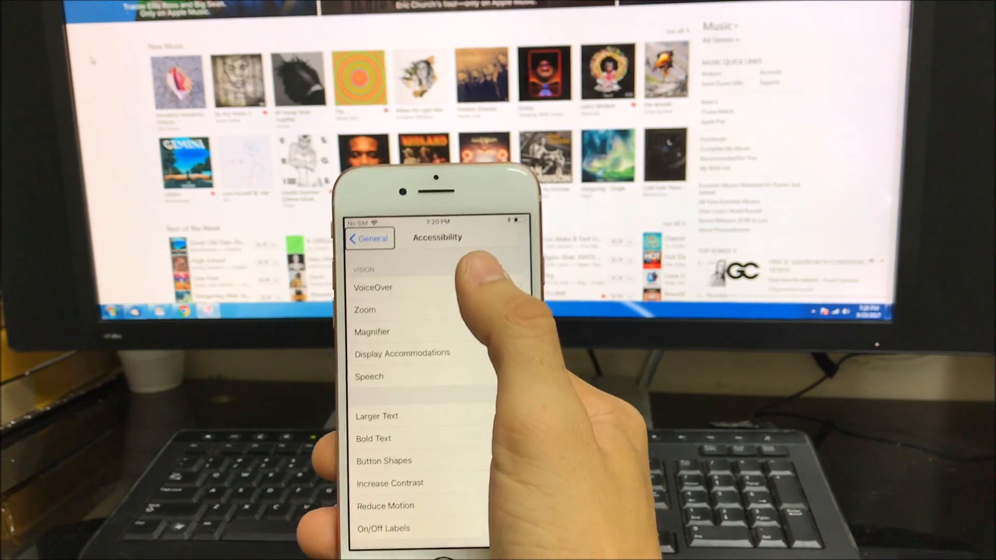
click(373, 288)
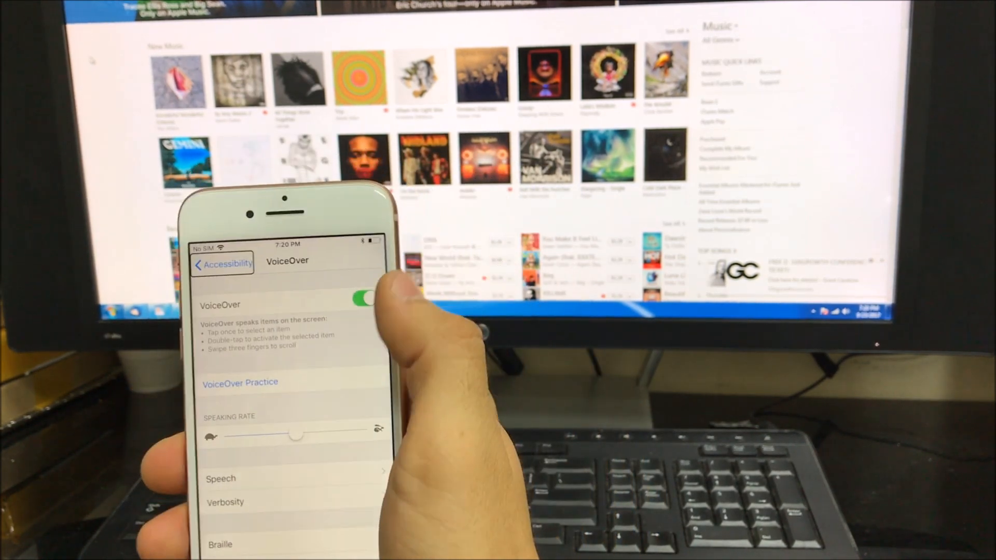
click(364, 299)
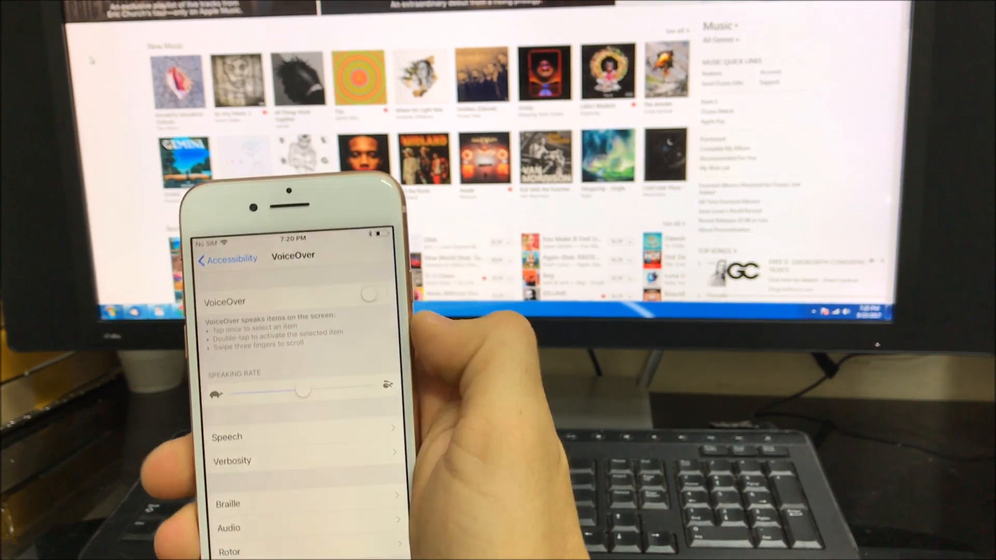
key(home)
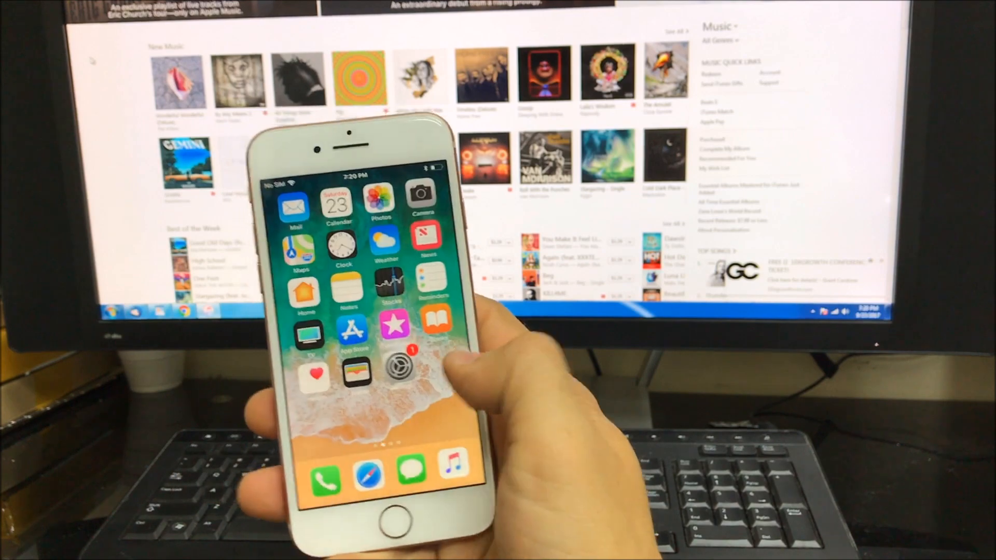